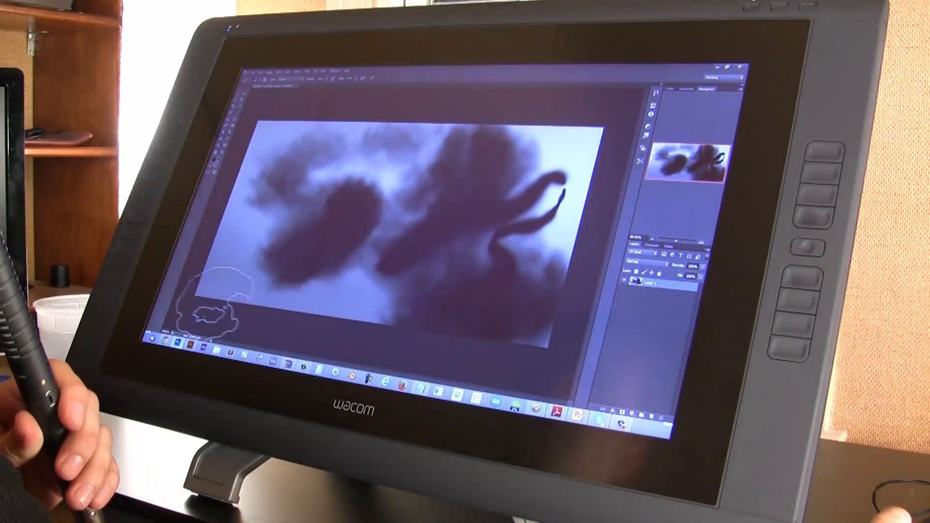
# Step: View the Los Angeles 2100 sci-fi city painting full size on its deviantArt artwork page
pyautogui.moveTo(220, 308); pyautogui.dragTo(333, 238)
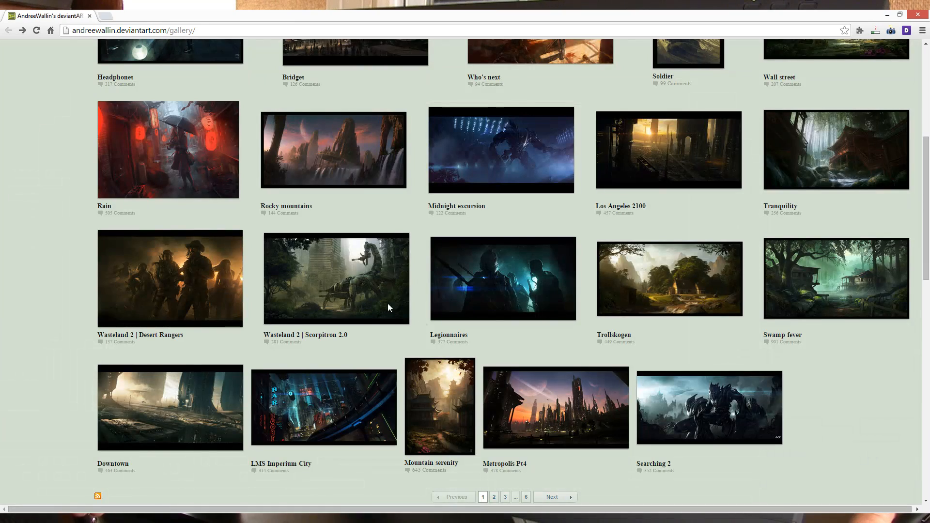
pyautogui.click(667, 149)
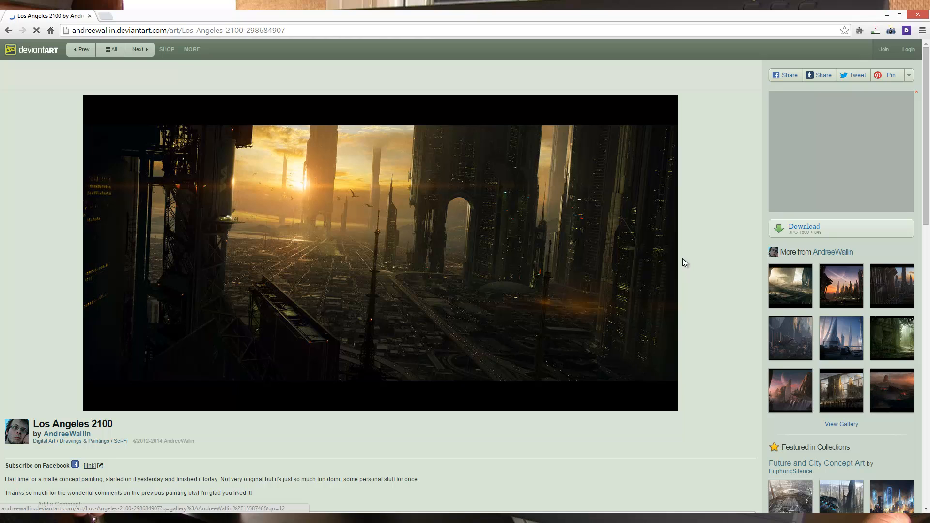